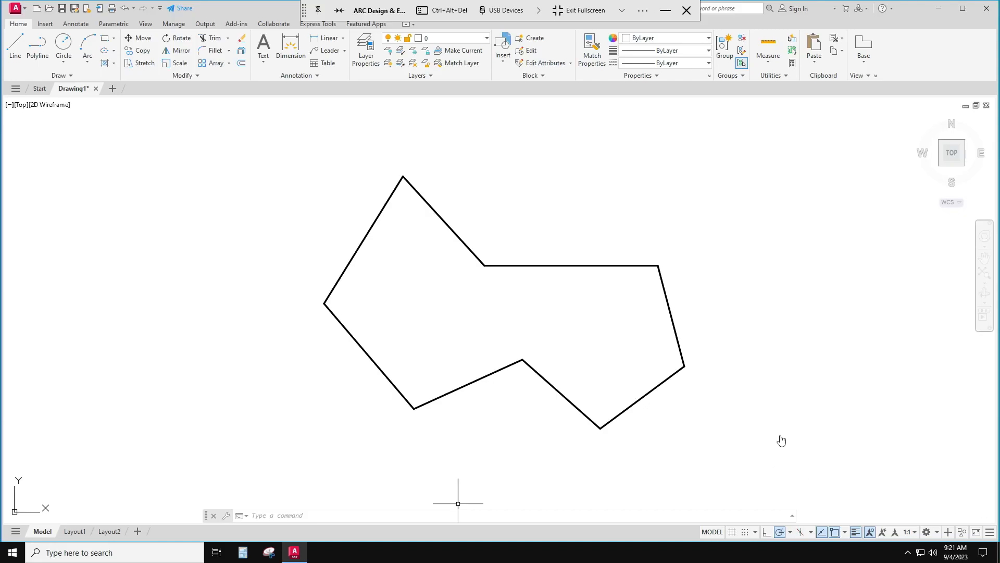
{"action": "mouse_move", "coordinate": [407, 430]}
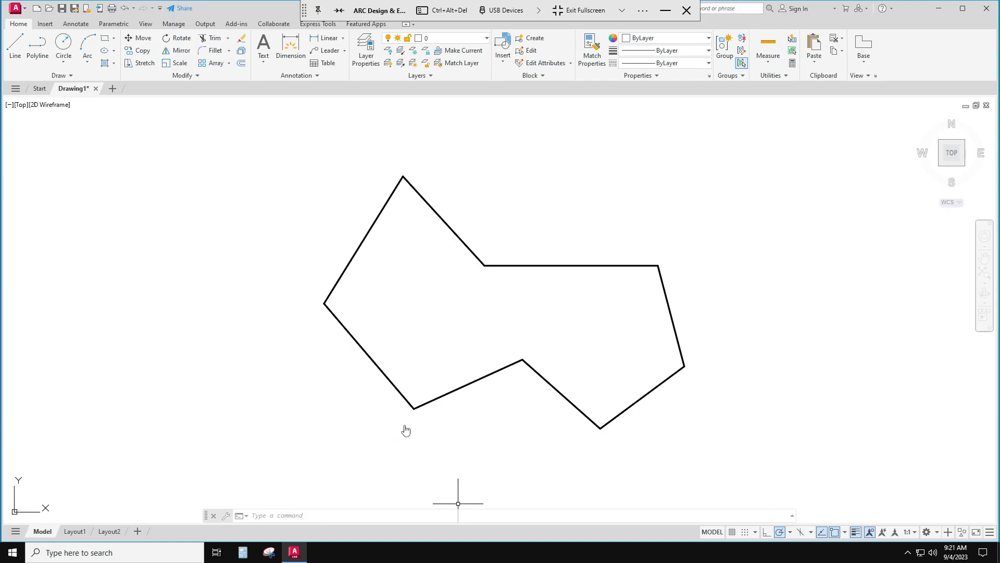
{"action": "mouse_move", "coordinate": [341, 317]}
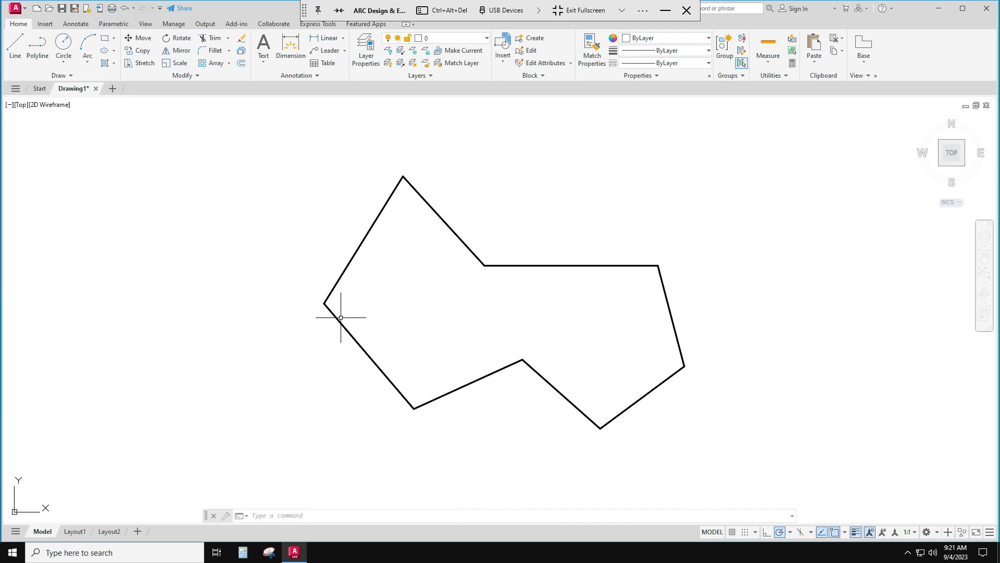
{"action": "mouse_move", "coordinate": [490, 265]}
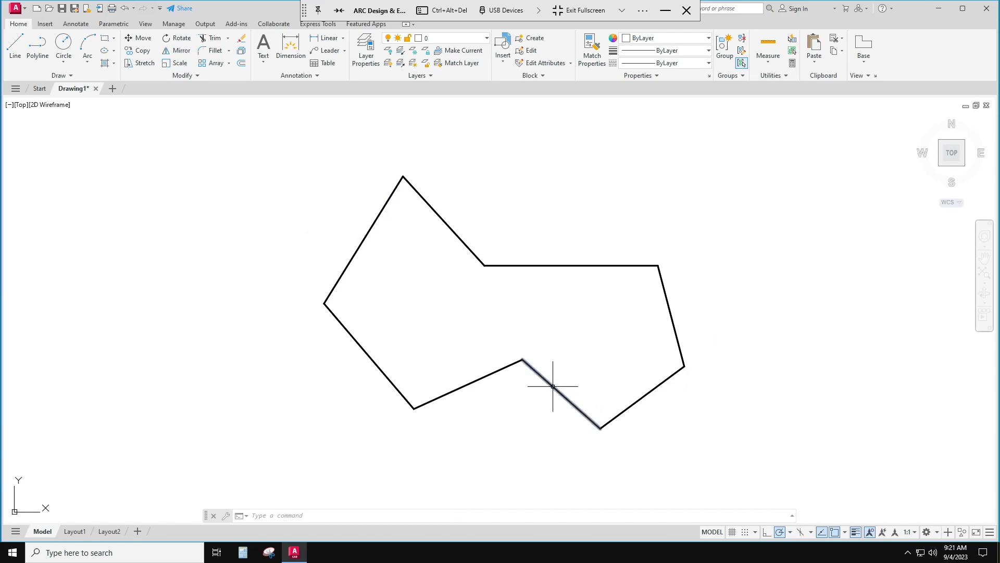
{"action": "mouse_move", "coordinate": [552, 385]}
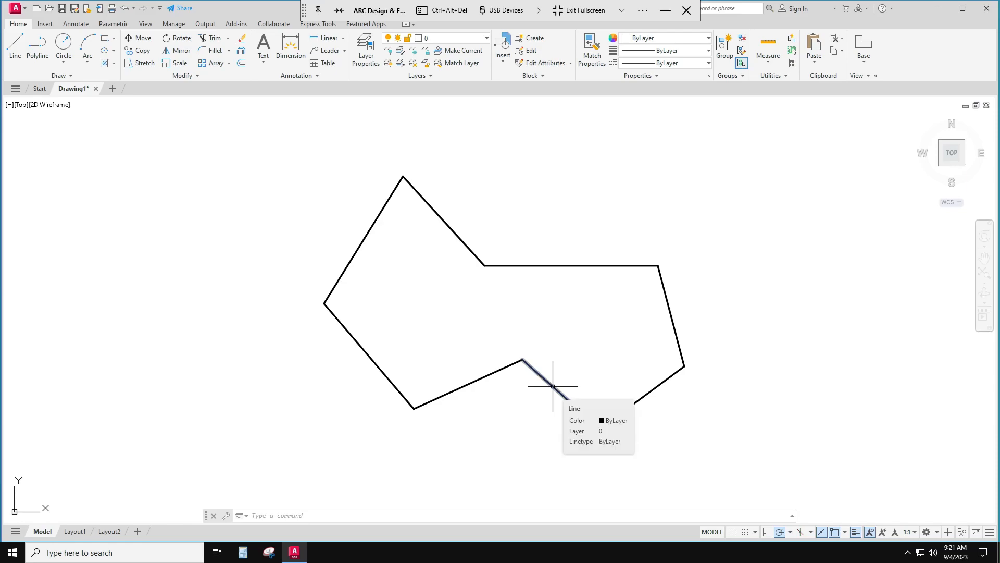
{"action": "mouse_move", "coordinate": [727, 312]}
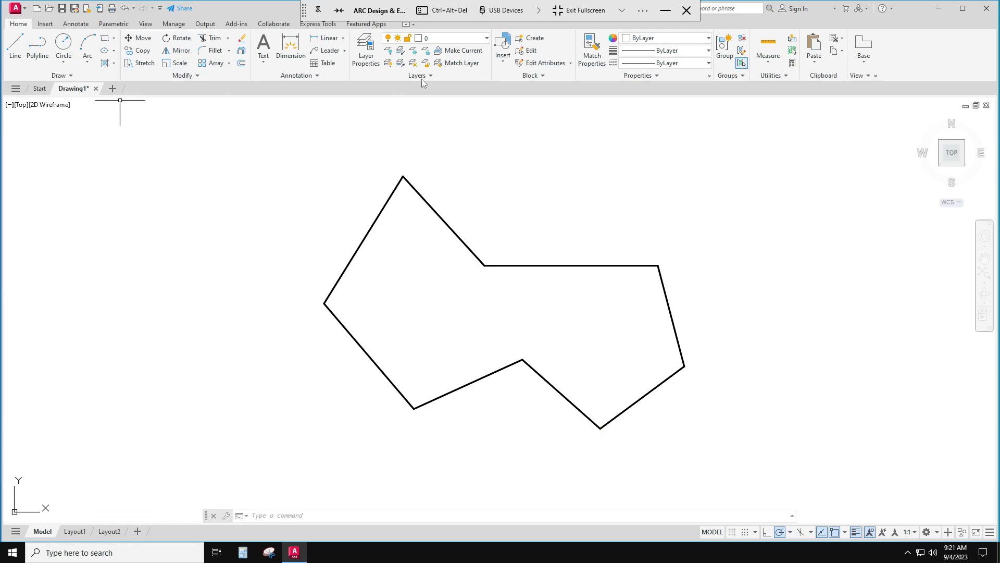
{"action": "mouse_move", "coordinate": [773, 112]}
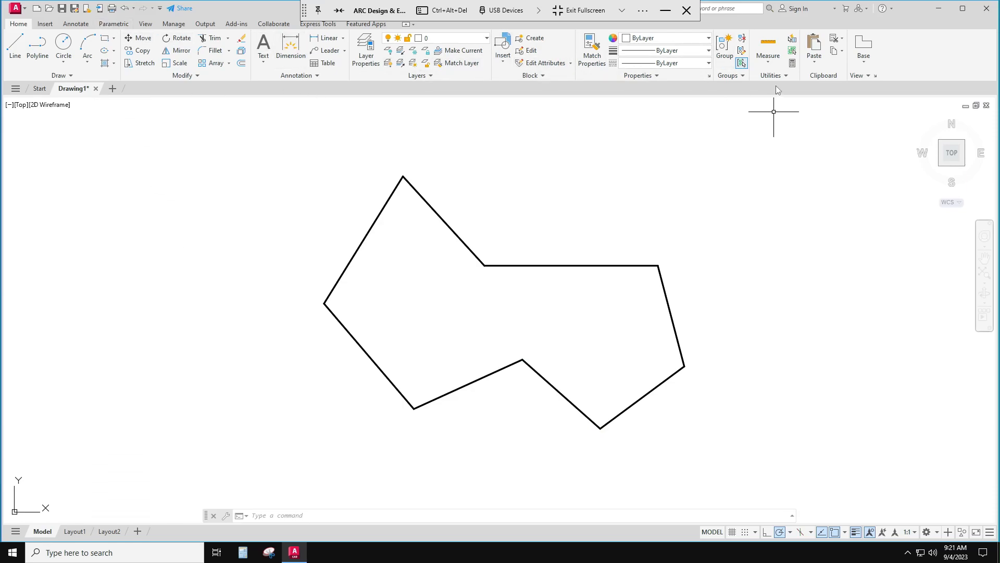
{"action": "mouse_move", "coordinate": [768, 48]}
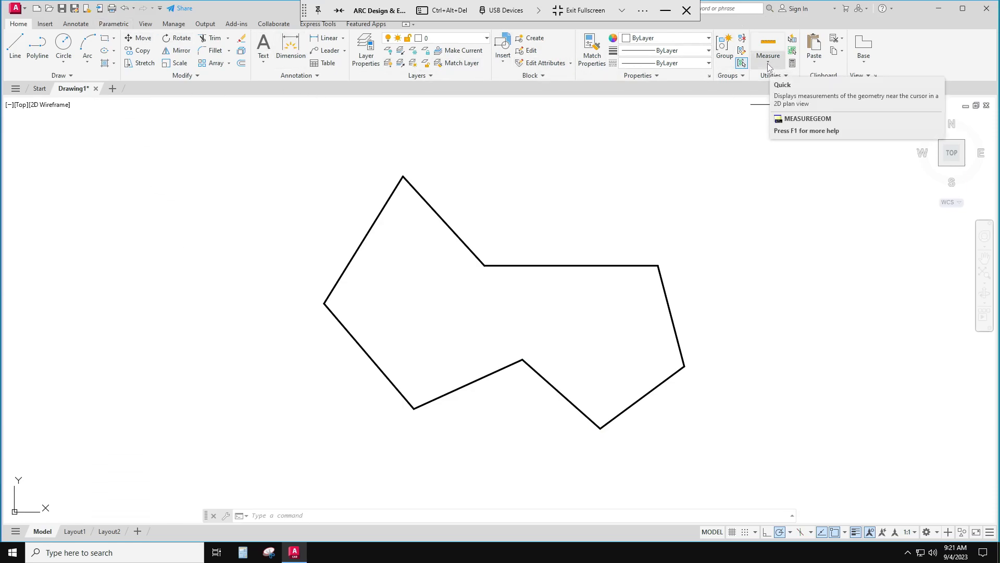
- Browse the measurement types list, then start the AREA command from the command line
{"action": "left_click", "coordinate": [767, 56]}
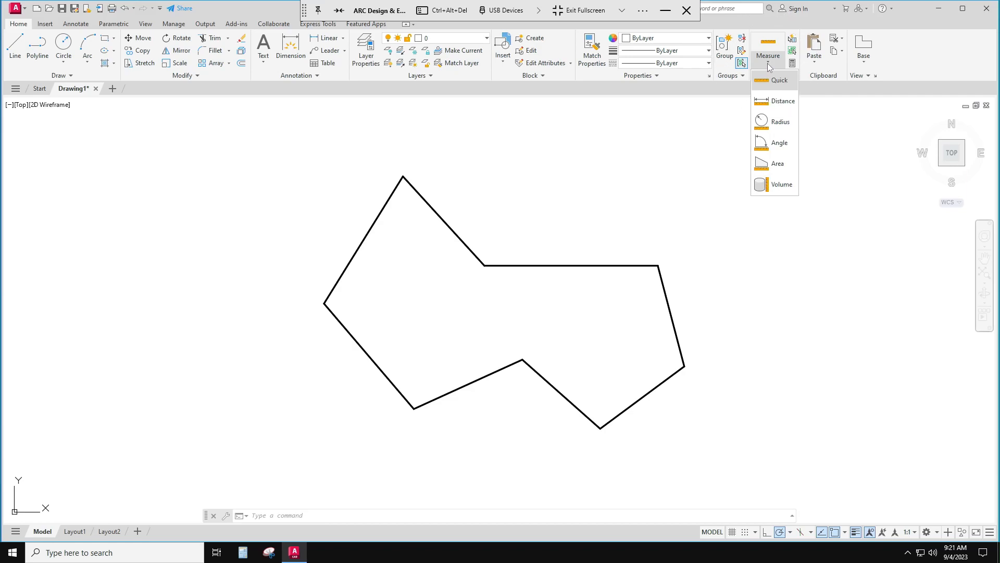
{"action": "mouse_move", "coordinate": [772, 163]}
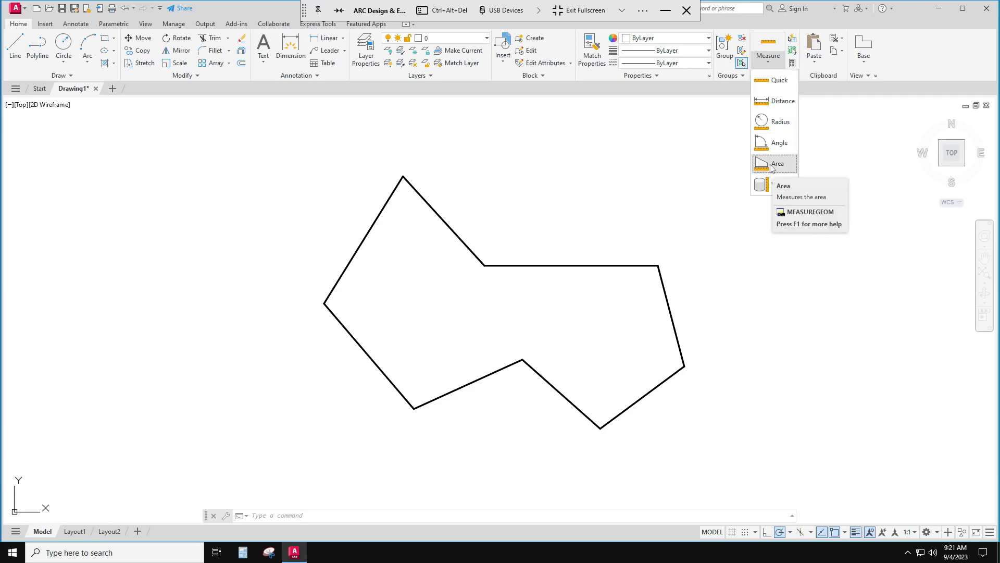
{"action": "mouse_move", "coordinate": [763, 326]}
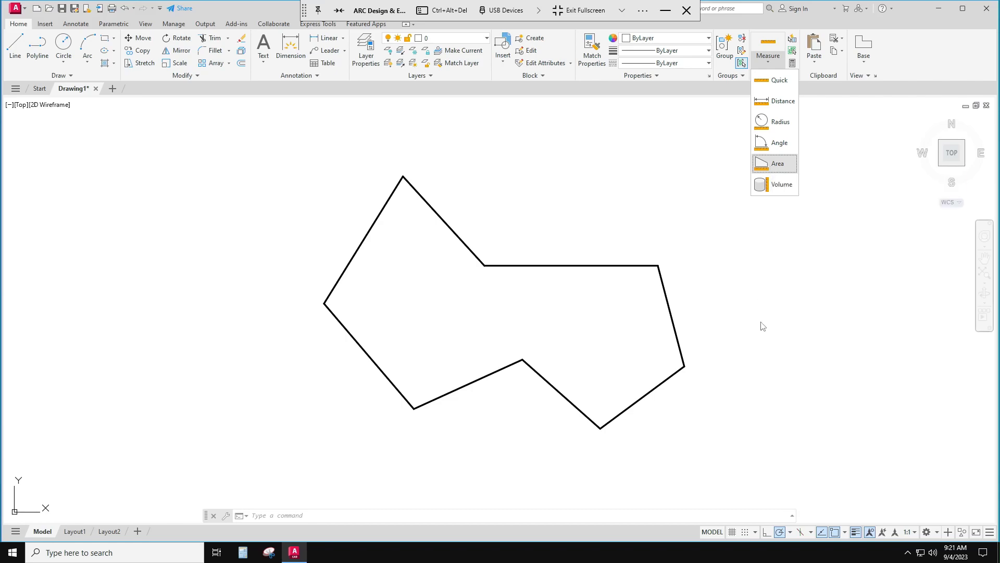
{"action": "left_click", "coordinate": [777, 163]}
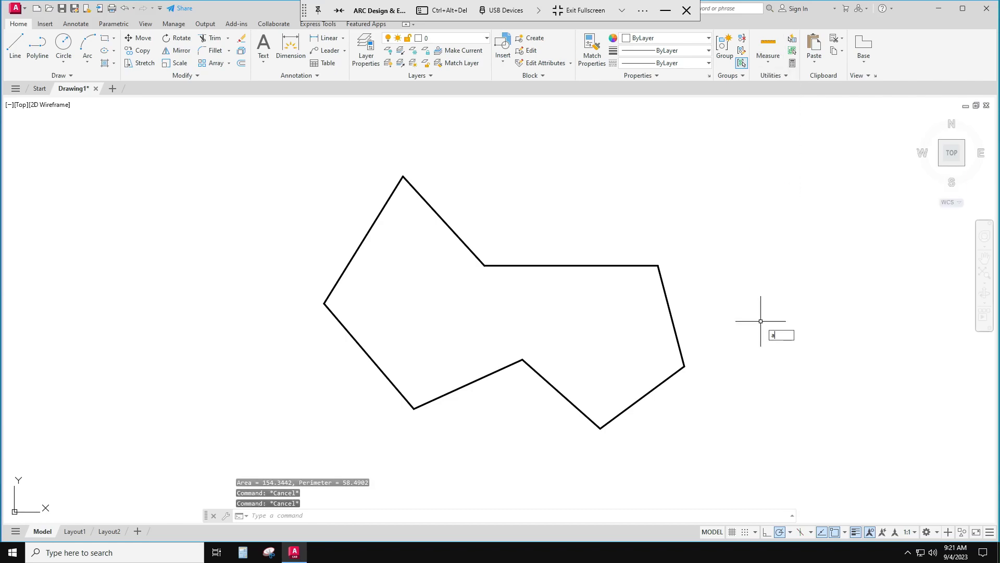
{"action": "type", "text": "REA"}
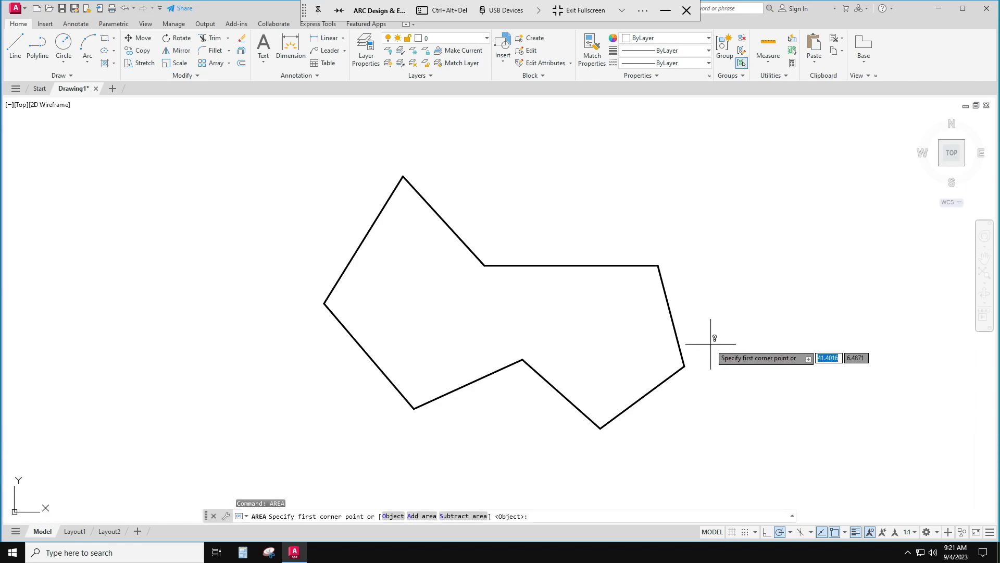
{"action": "mouse_move", "coordinate": [427, 331]}
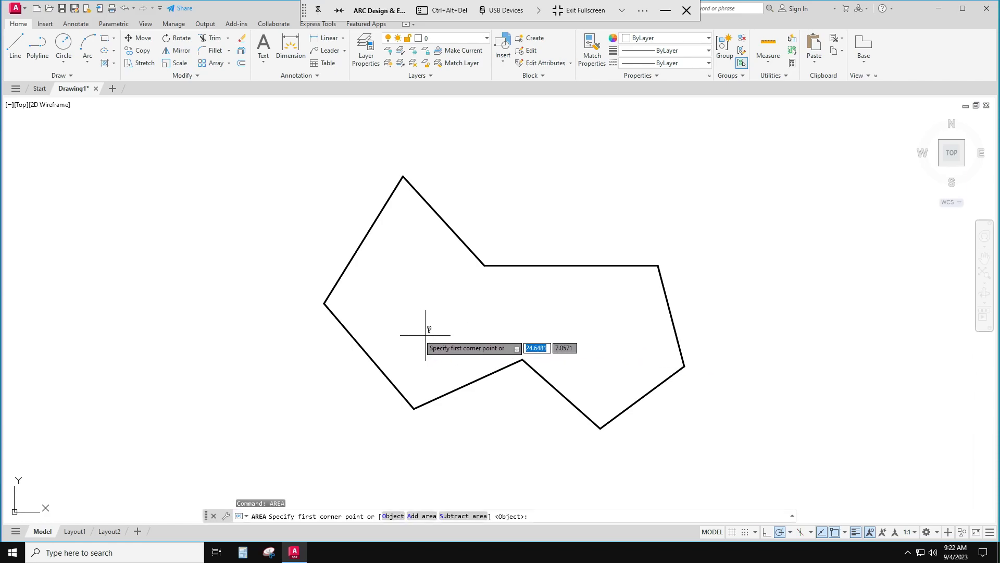
{"action": "mouse_move", "coordinate": [325, 303]}
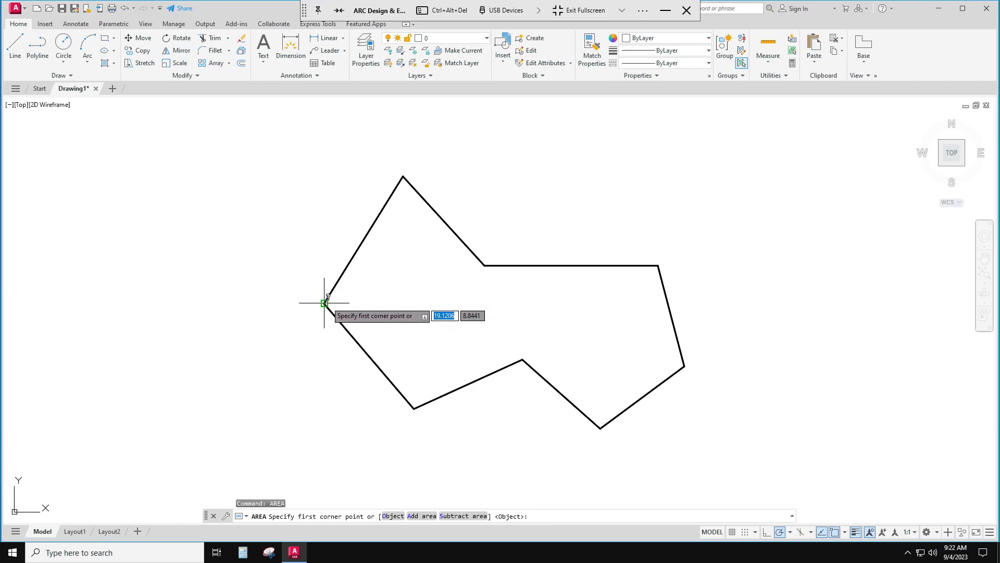
- Pick the polygon's left corner, top peak, inner corner and upper right corner in turn
{"action": "left_click", "coordinate": [324, 303]}
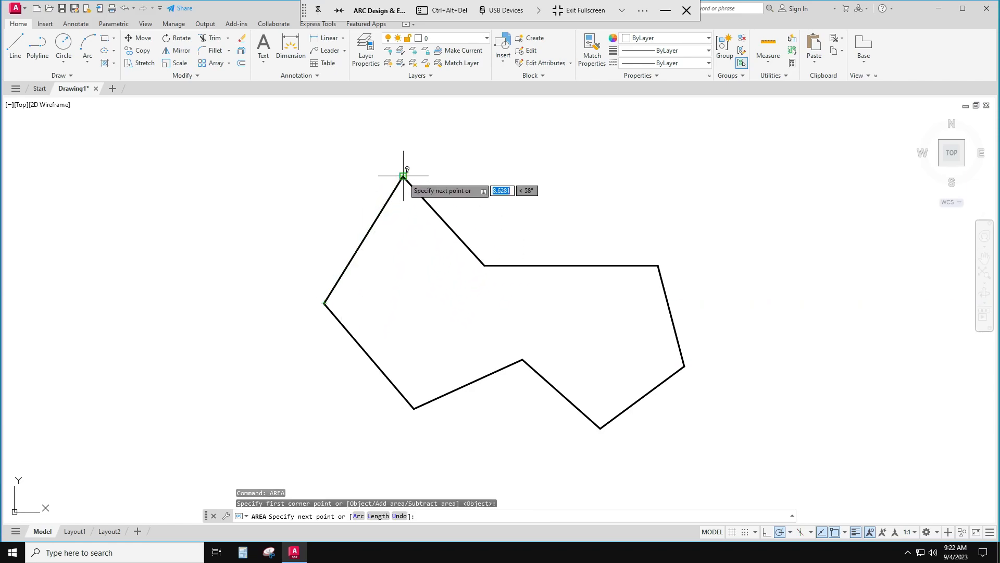
{"action": "left_click", "coordinate": [484, 266]}
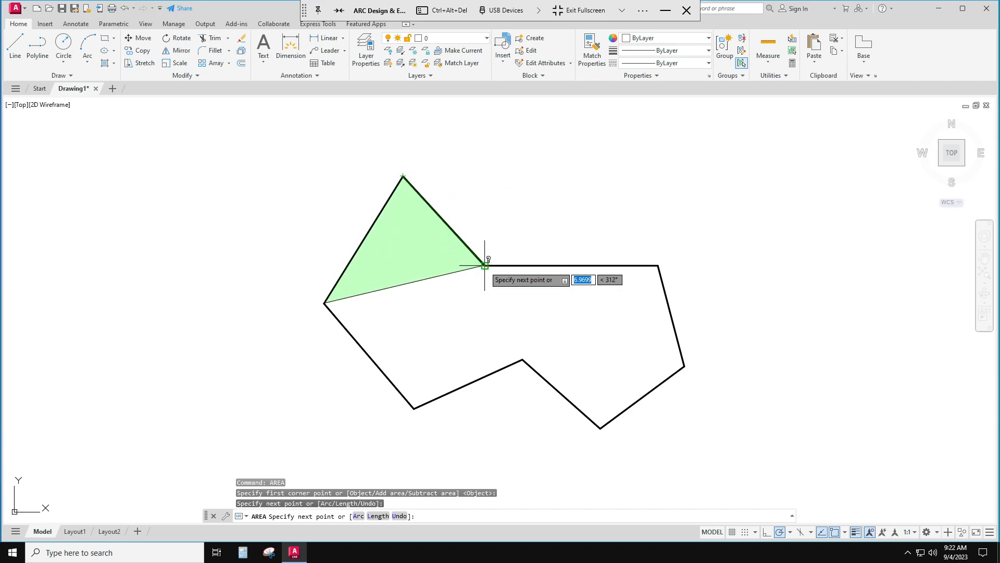
{"action": "left_click", "coordinate": [646, 264]}
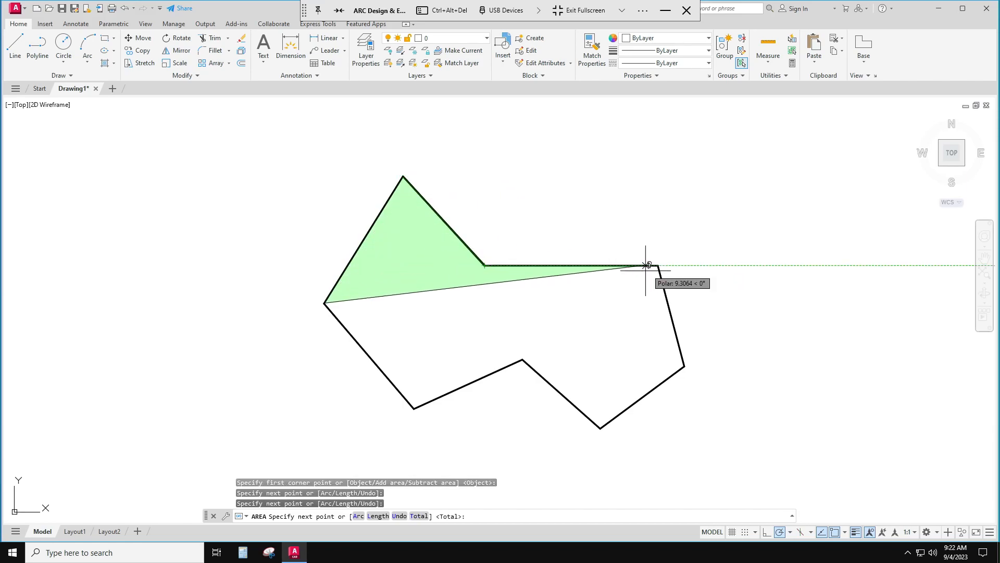
{"action": "left_click", "coordinate": [646, 264]}
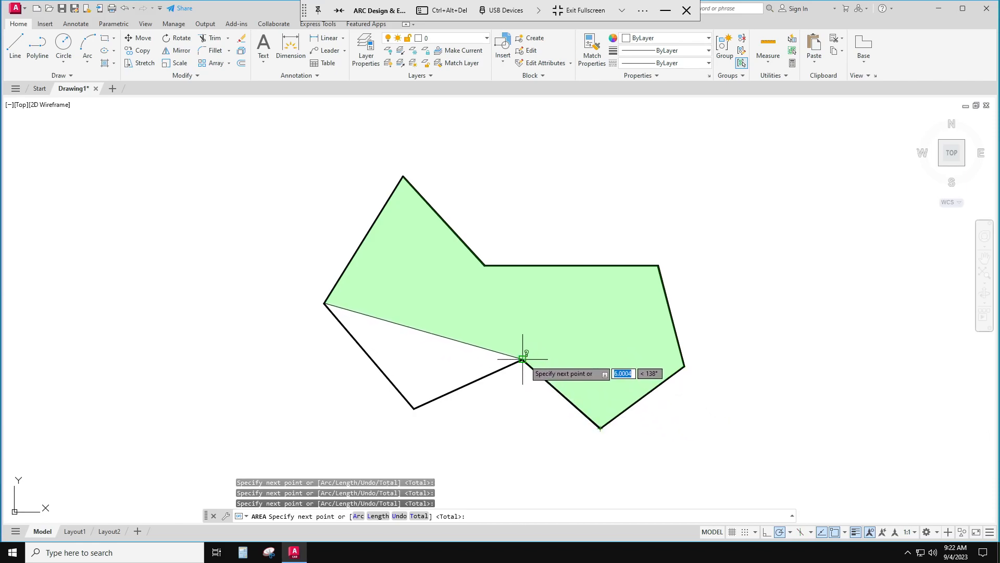
{"action": "mouse_move", "coordinate": [433, 399]}
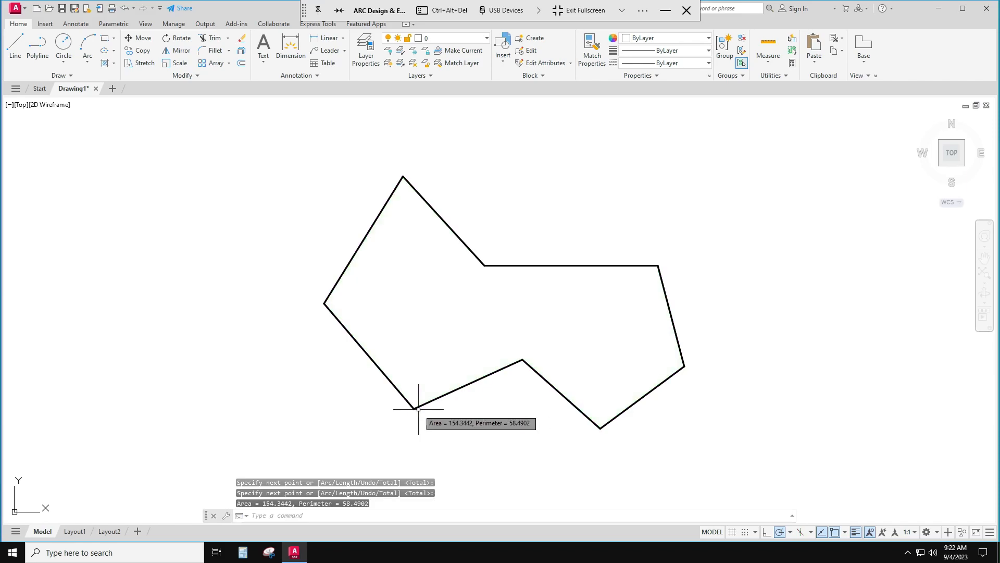
{"action": "mouse_move", "coordinate": [404, 354]}
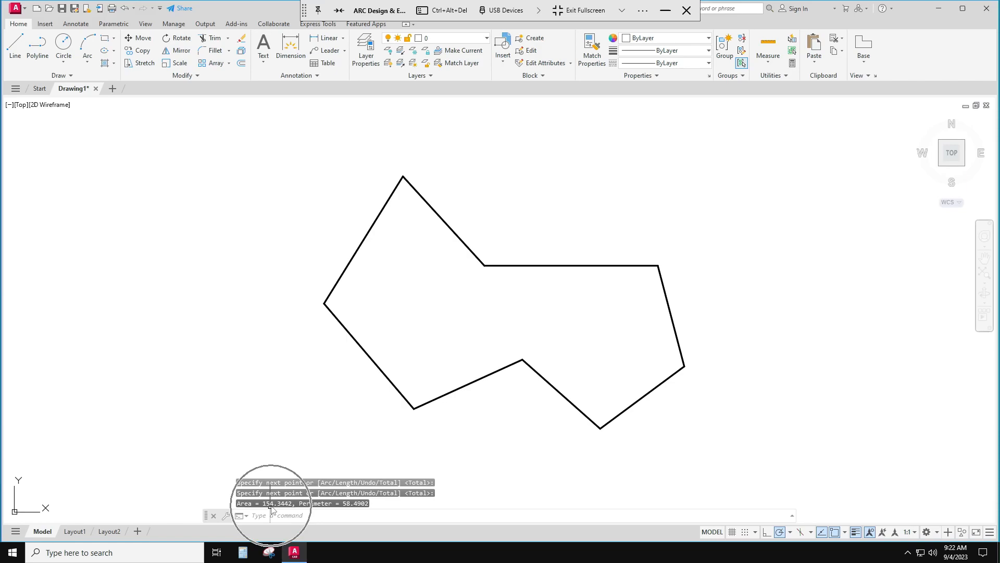
{"action": "mouse_move", "coordinate": [348, 509]}
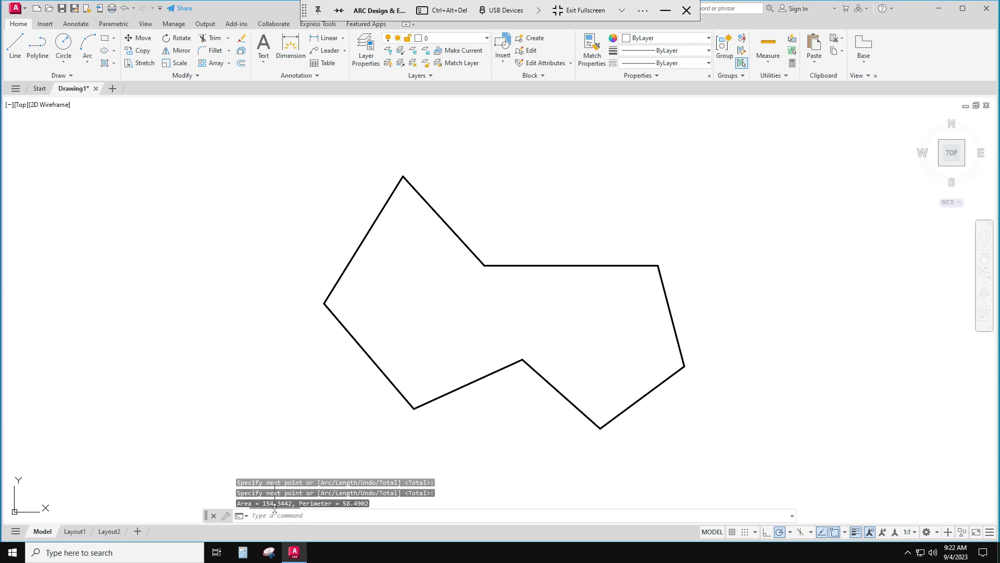
{"action": "mouse_move", "coordinate": [254, 388]}
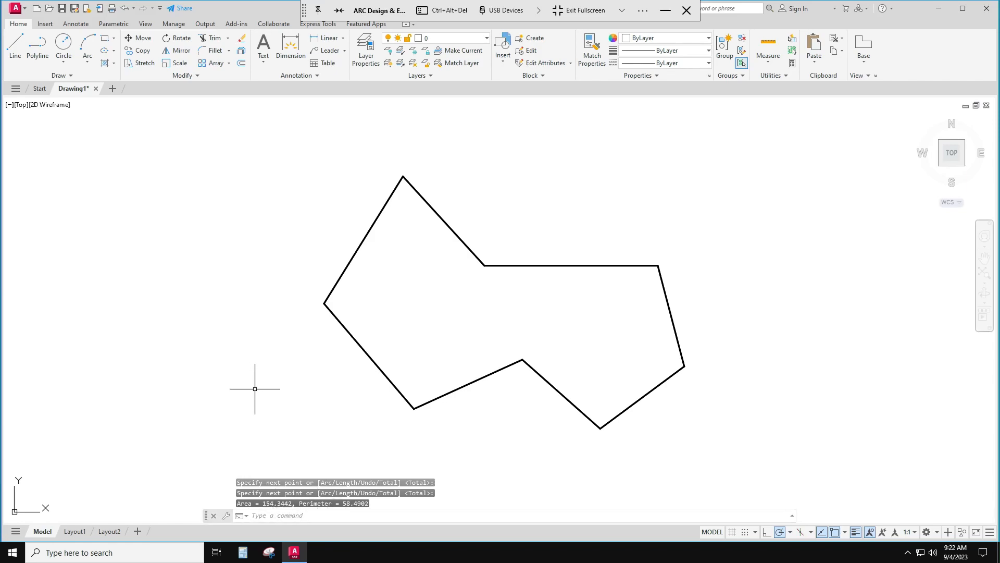
{"action": "mouse_move", "coordinate": [440, 504]}
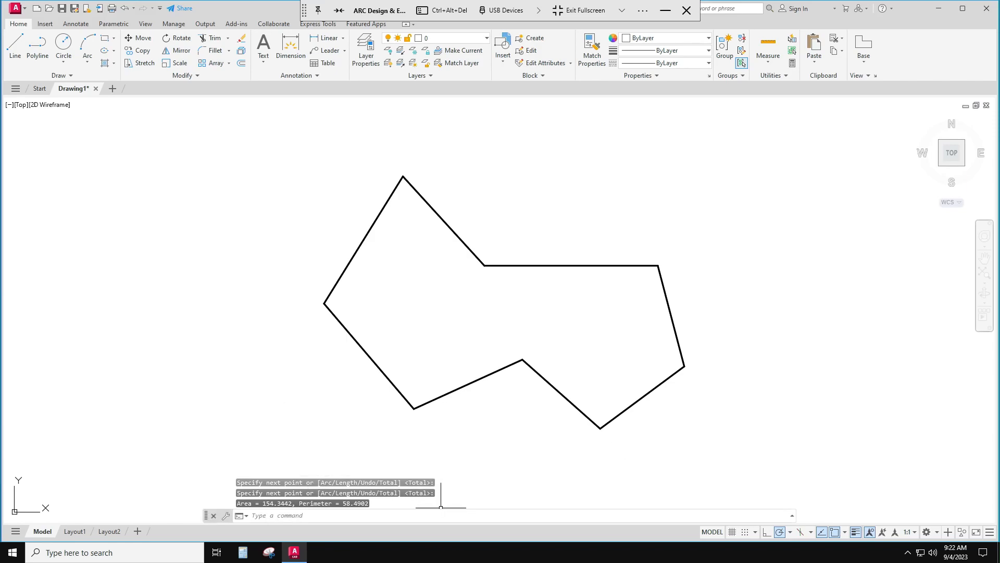
{"action": "mouse_move", "coordinate": [440, 508]}
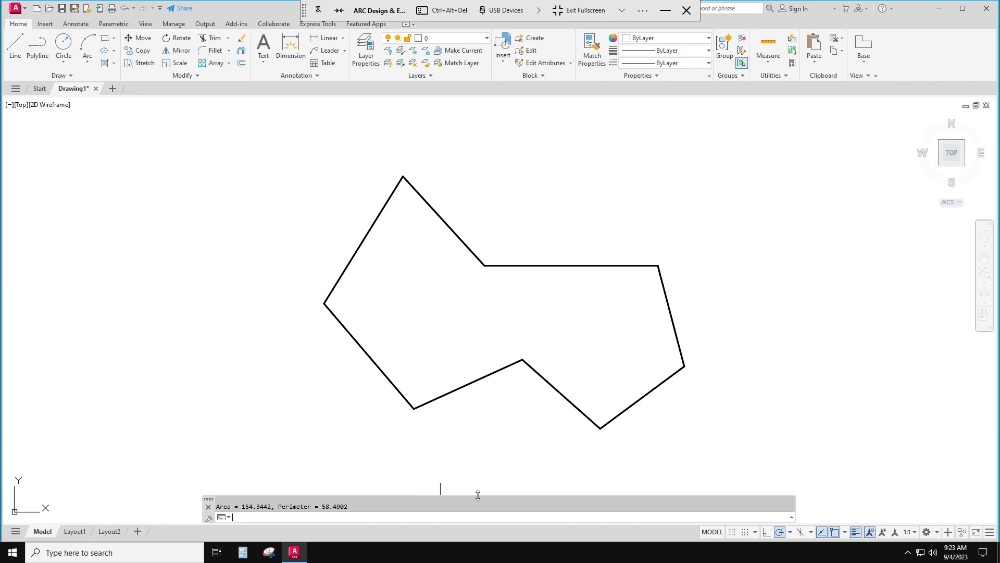
{"action": "mouse_move", "coordinate": [262, 456]}
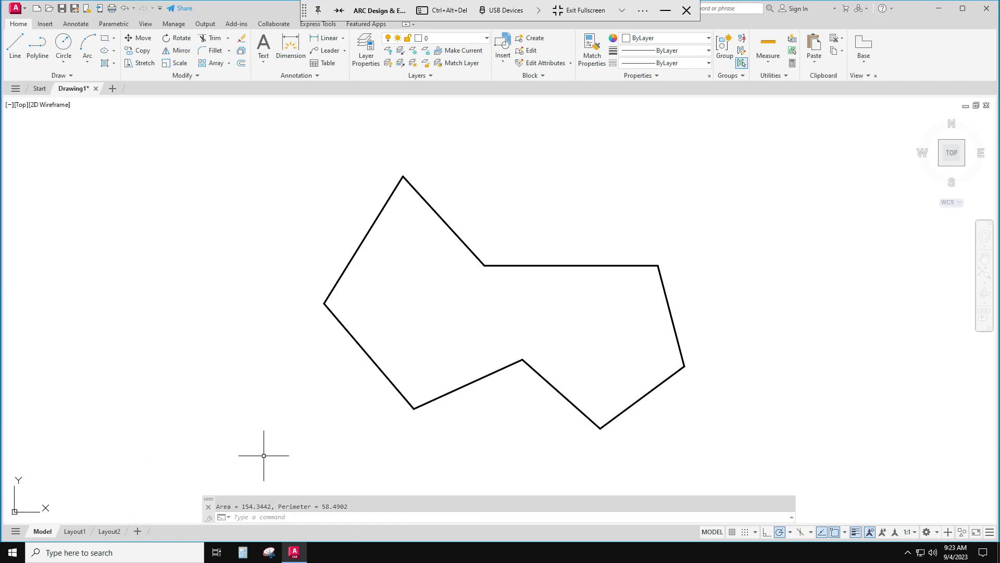
{"action": "mouse_move", "coordinate": [285, 478]}
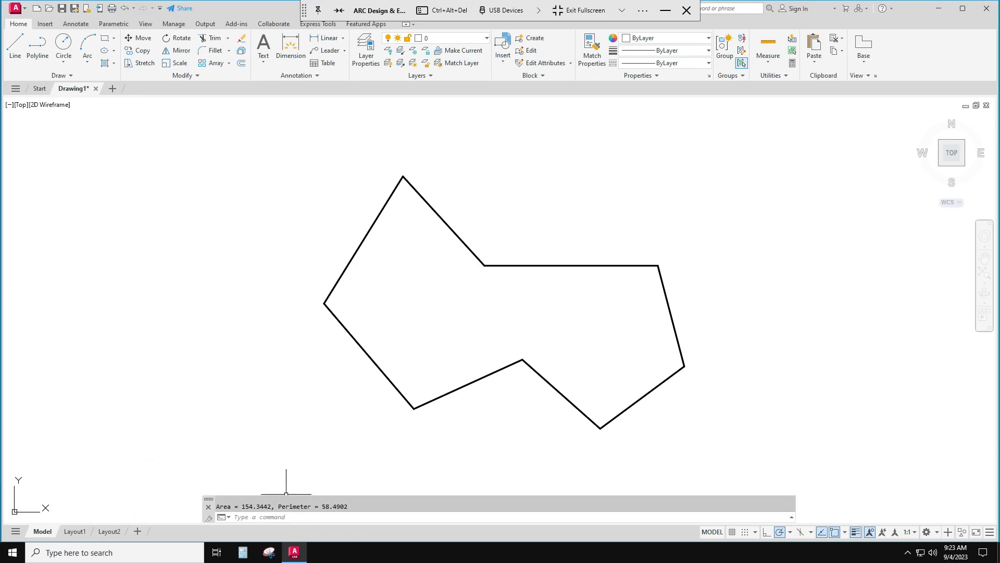